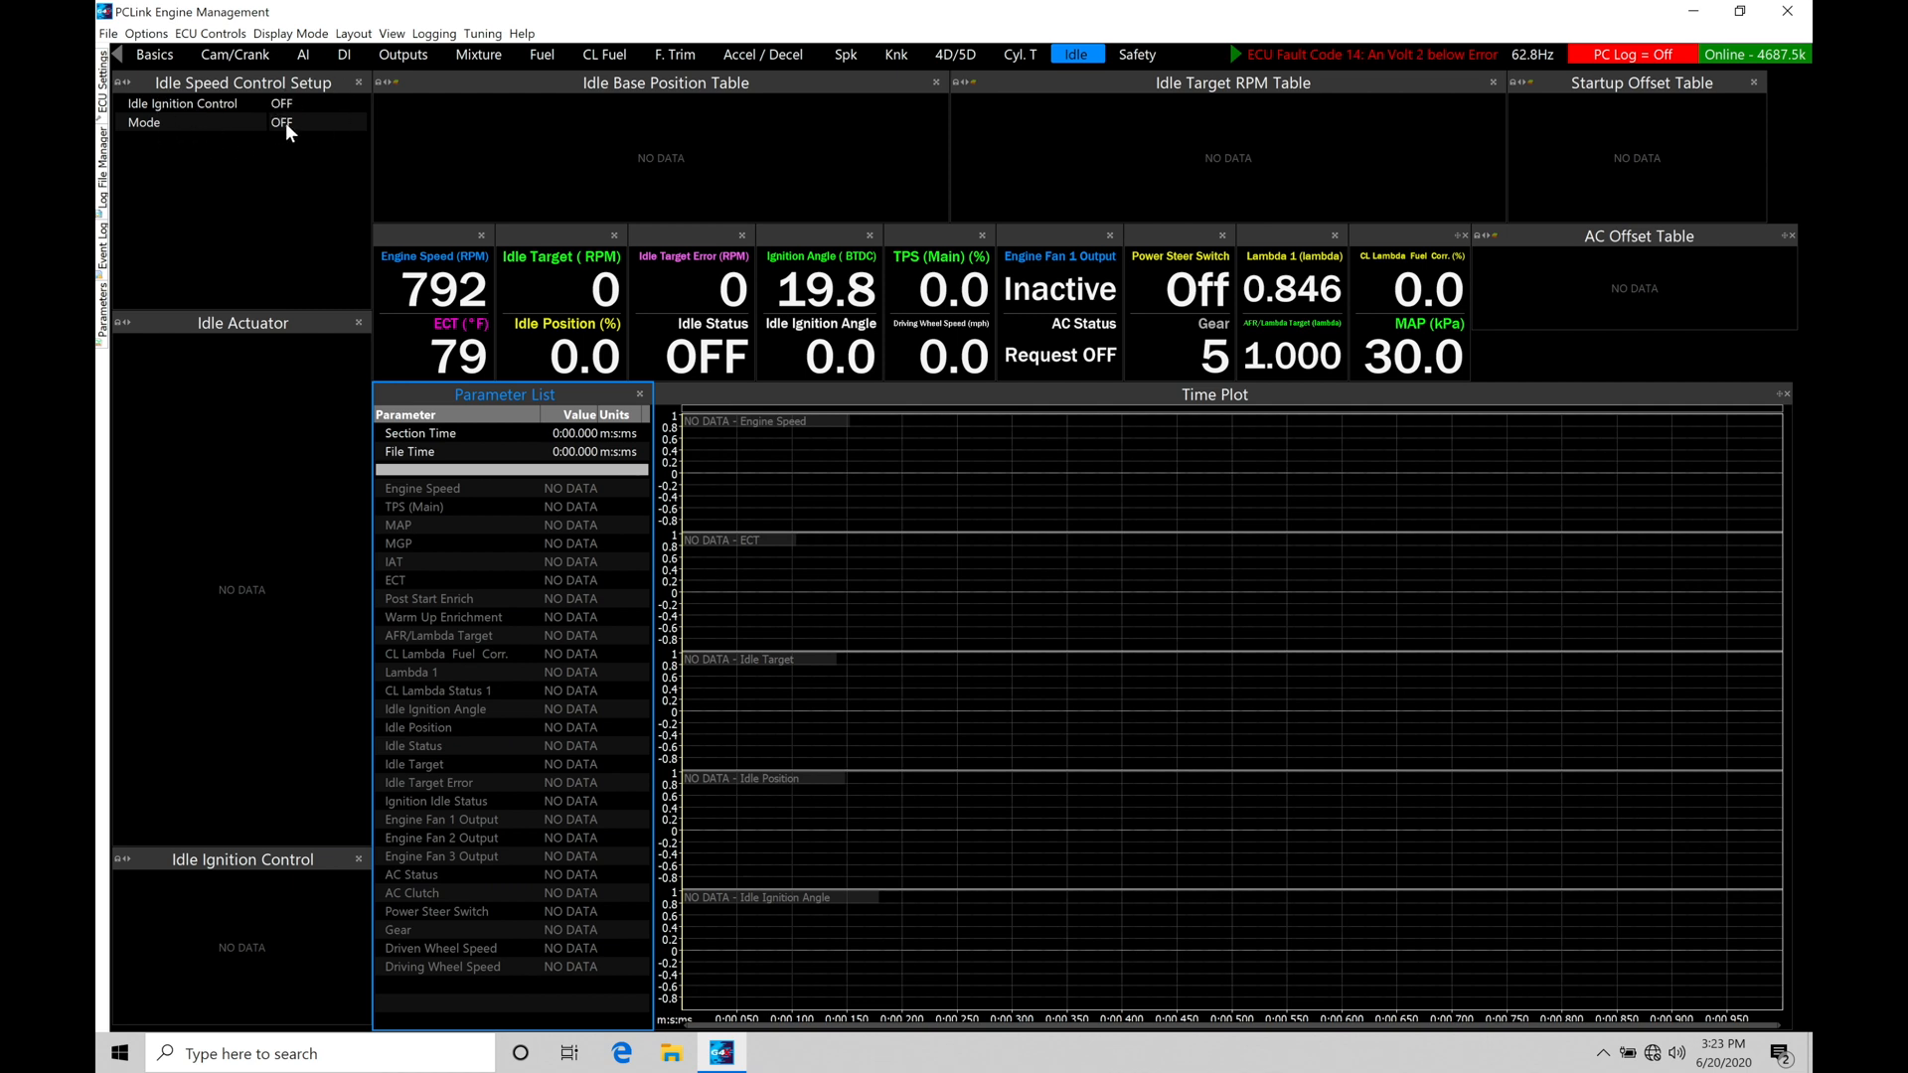
# Step: Bring up the idle control mode choices (OFF, Open Loop, Closed Loop)
pyautogui.click(282, 122)
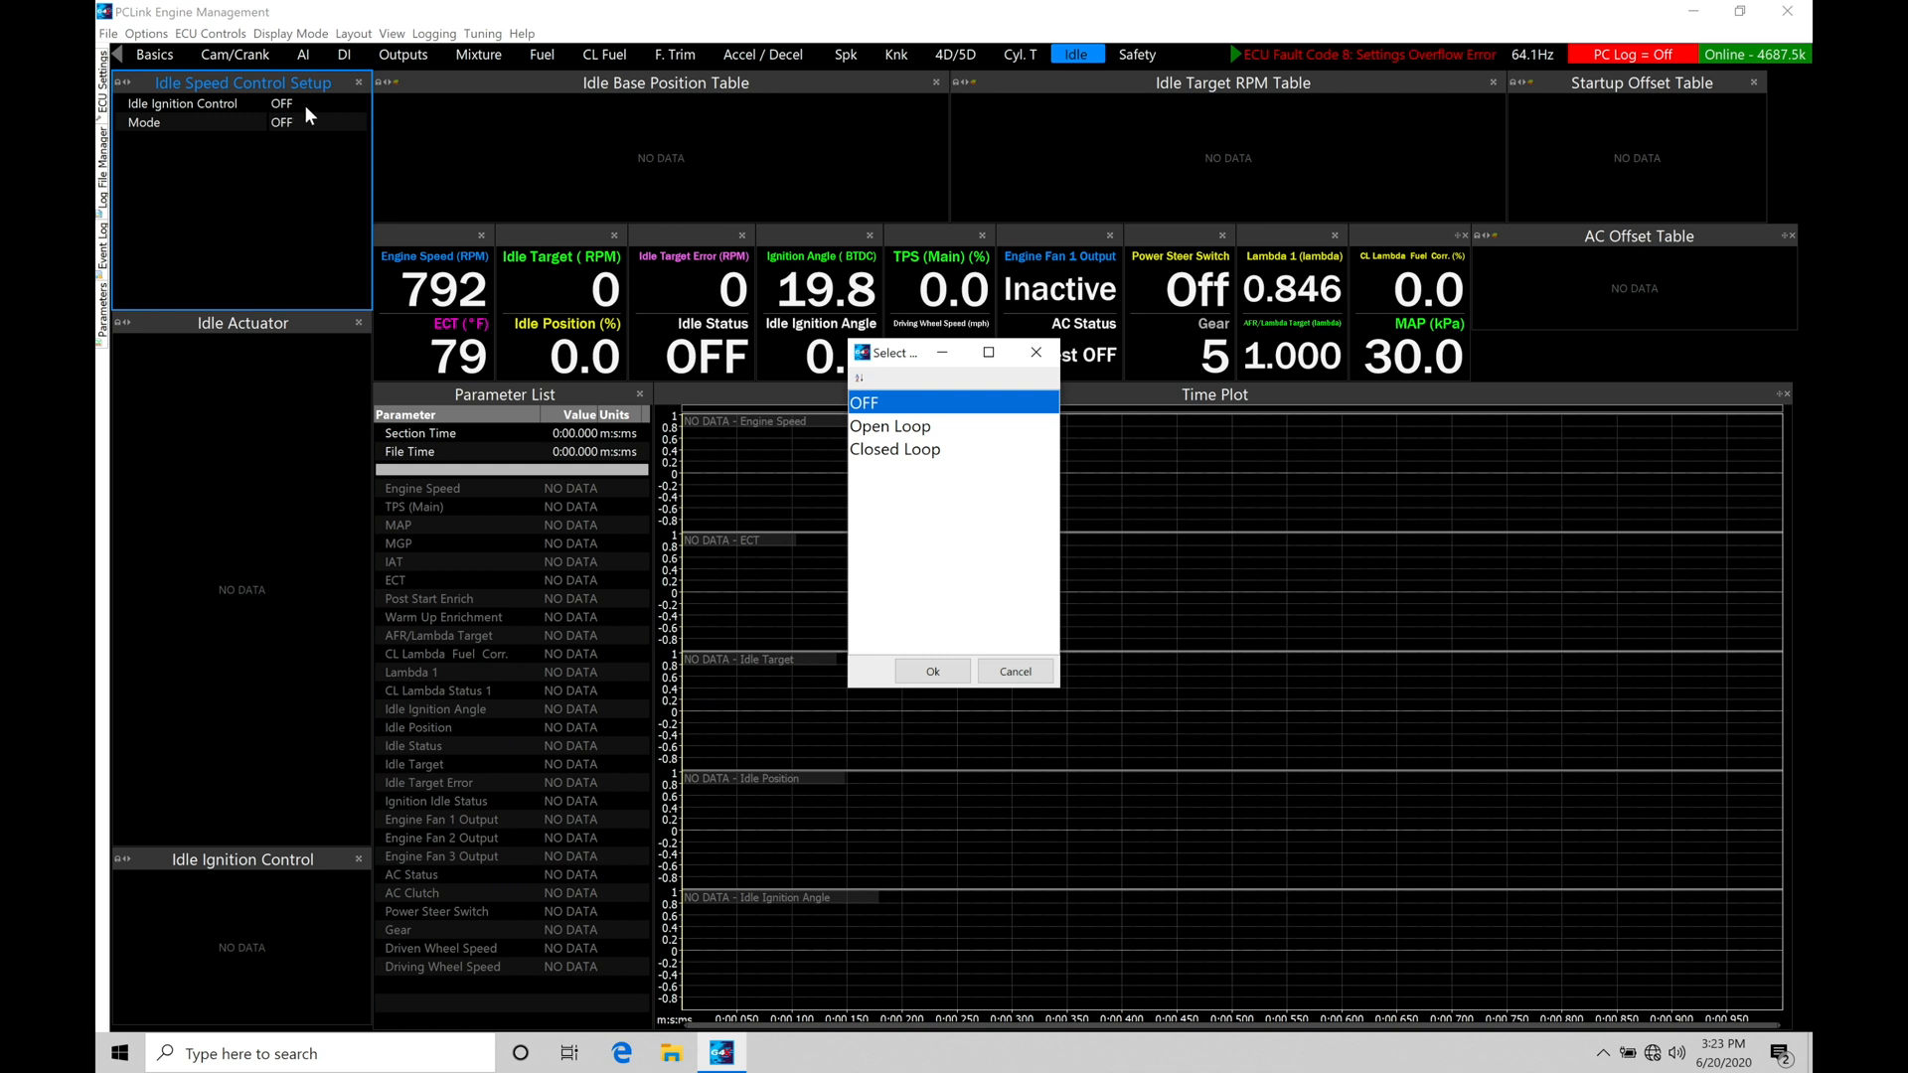
pyautogui.moveTo(1010, 503)
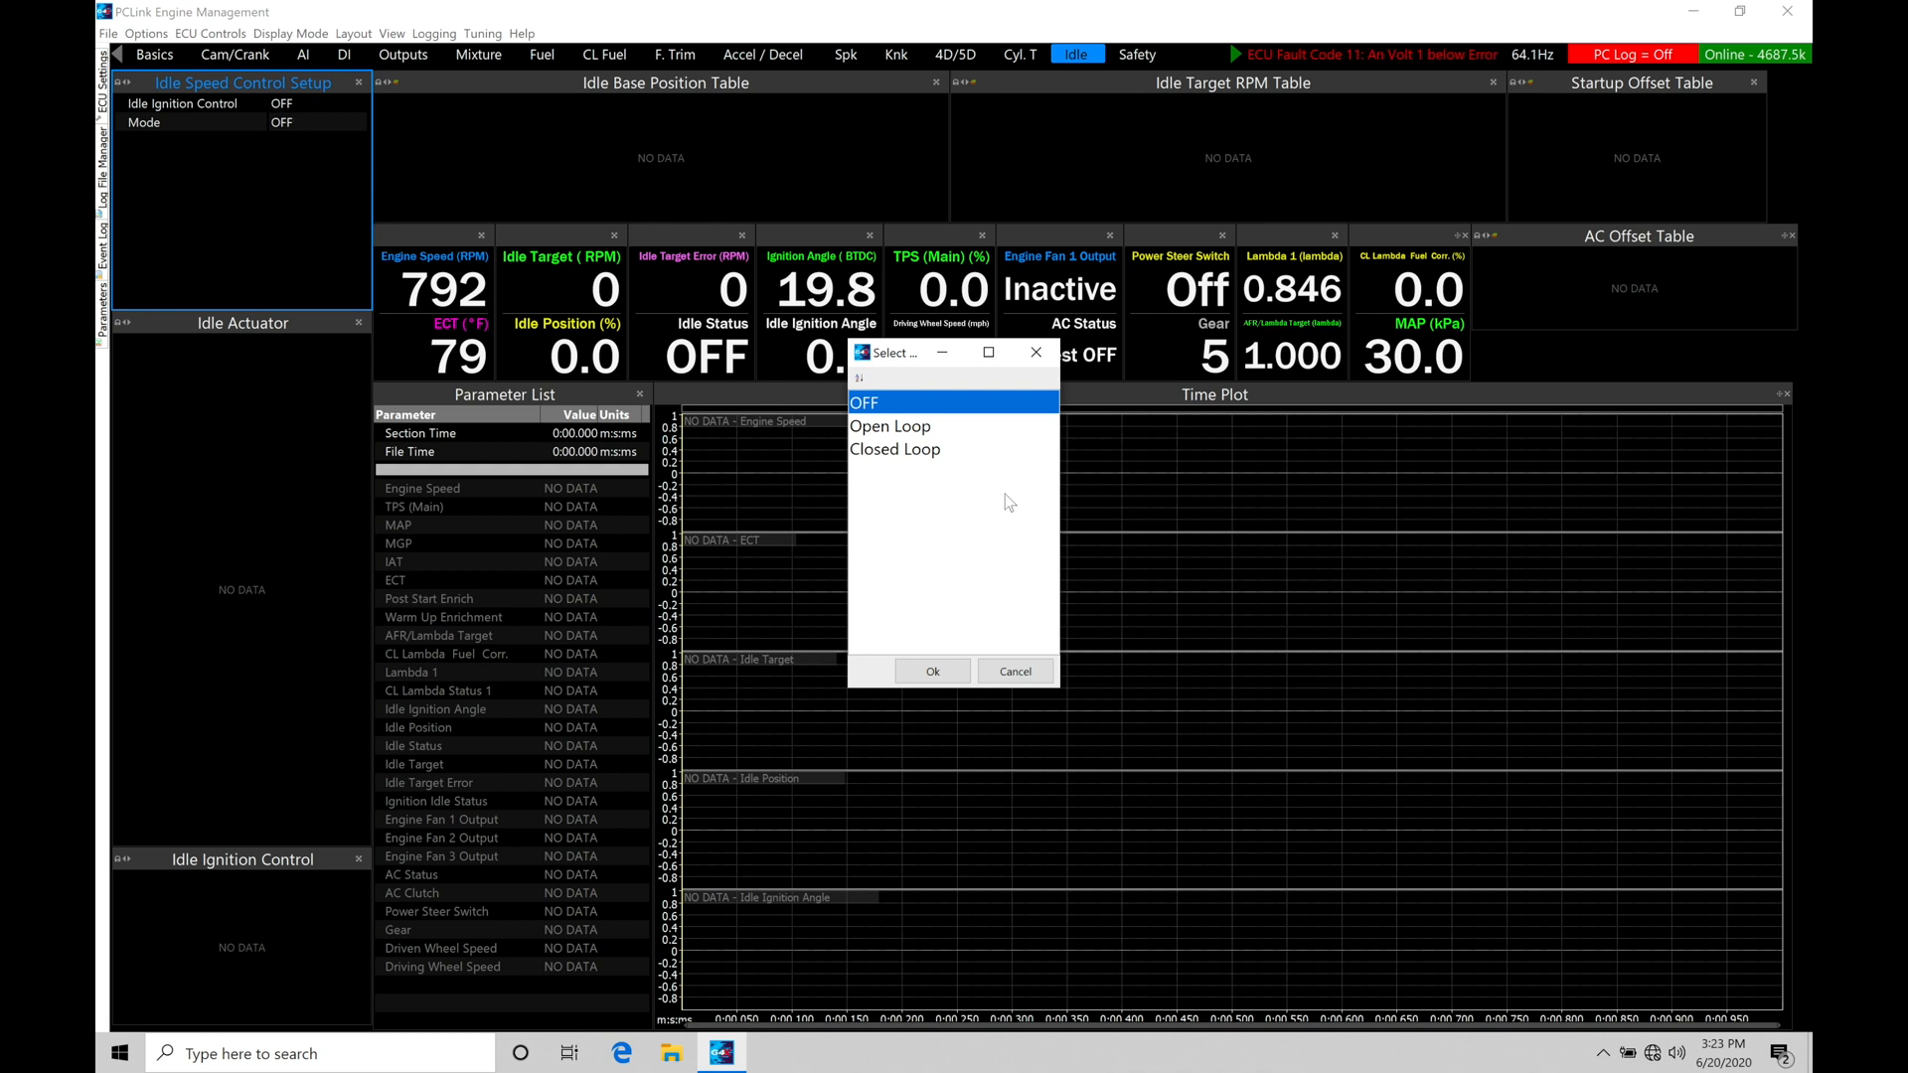
pyautogui.moveTo(960, 415)
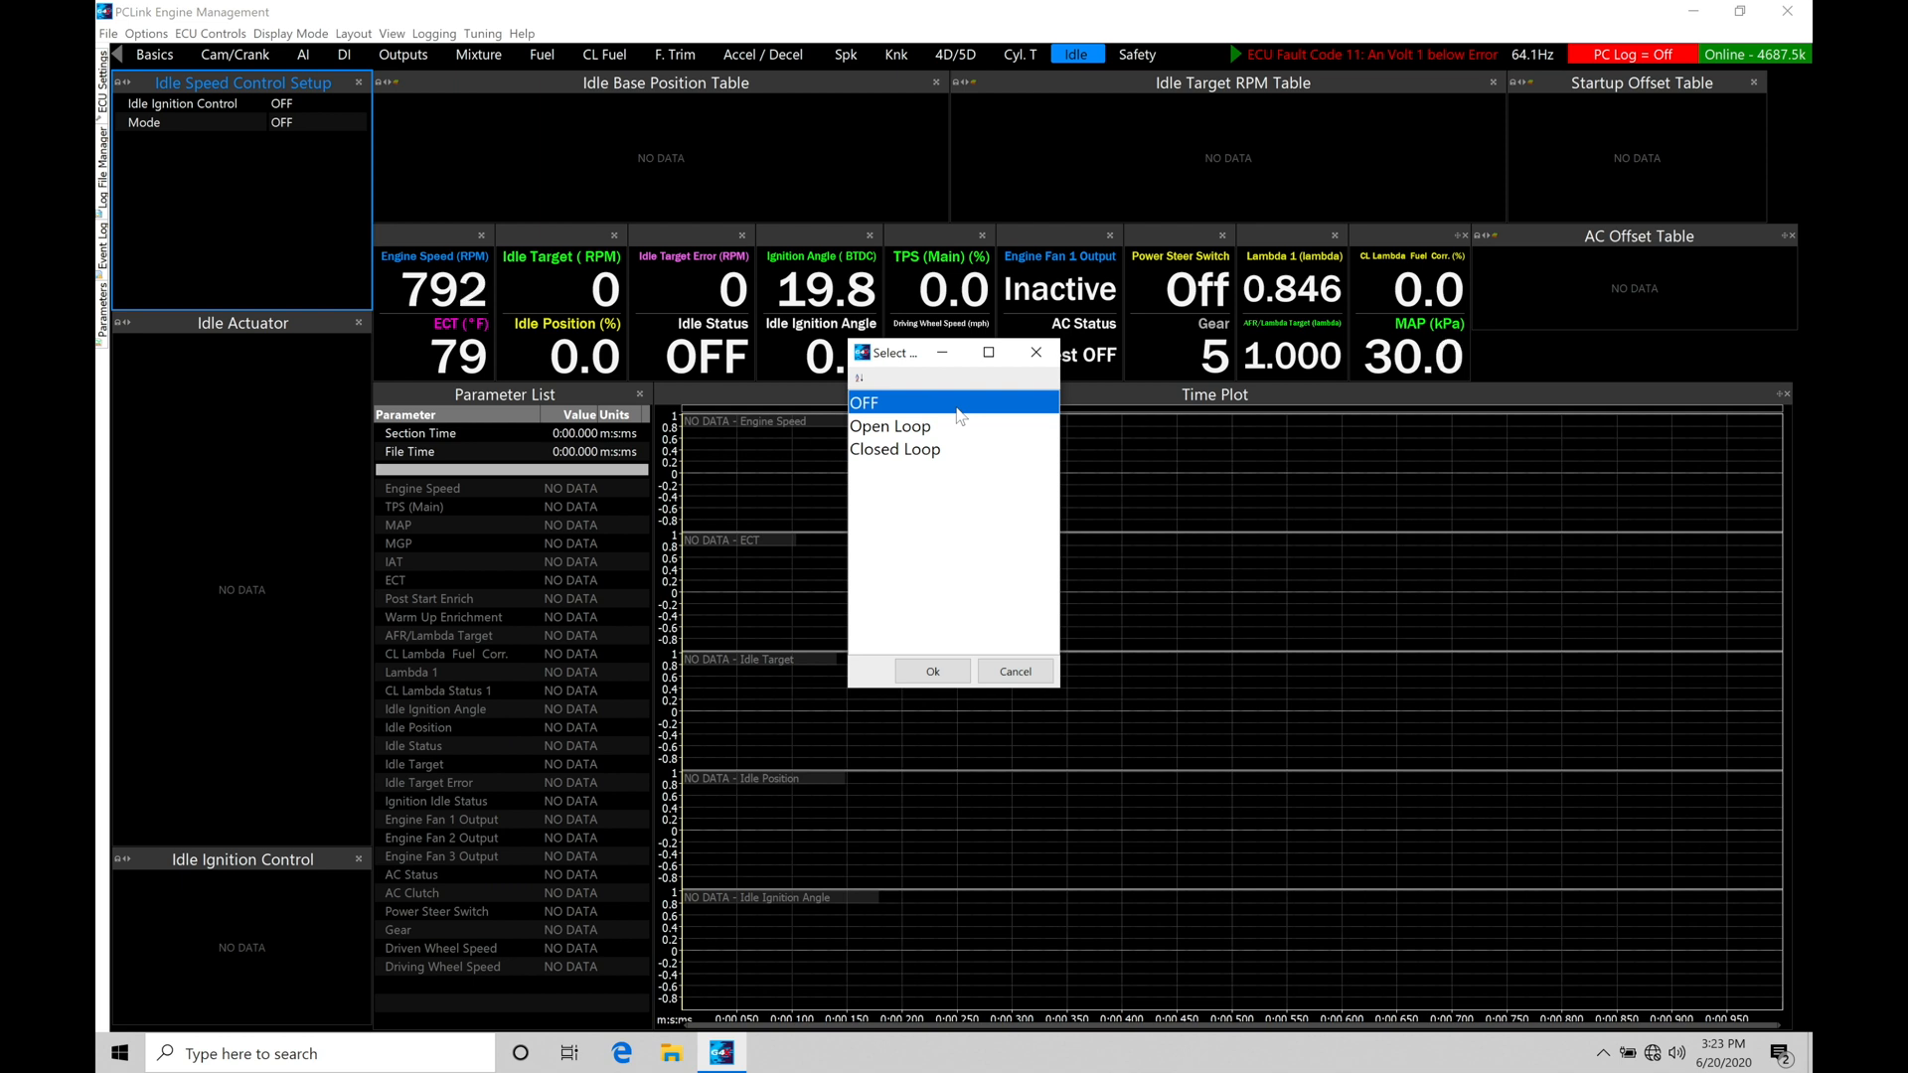
pyautogui.moveTo(955, 440)
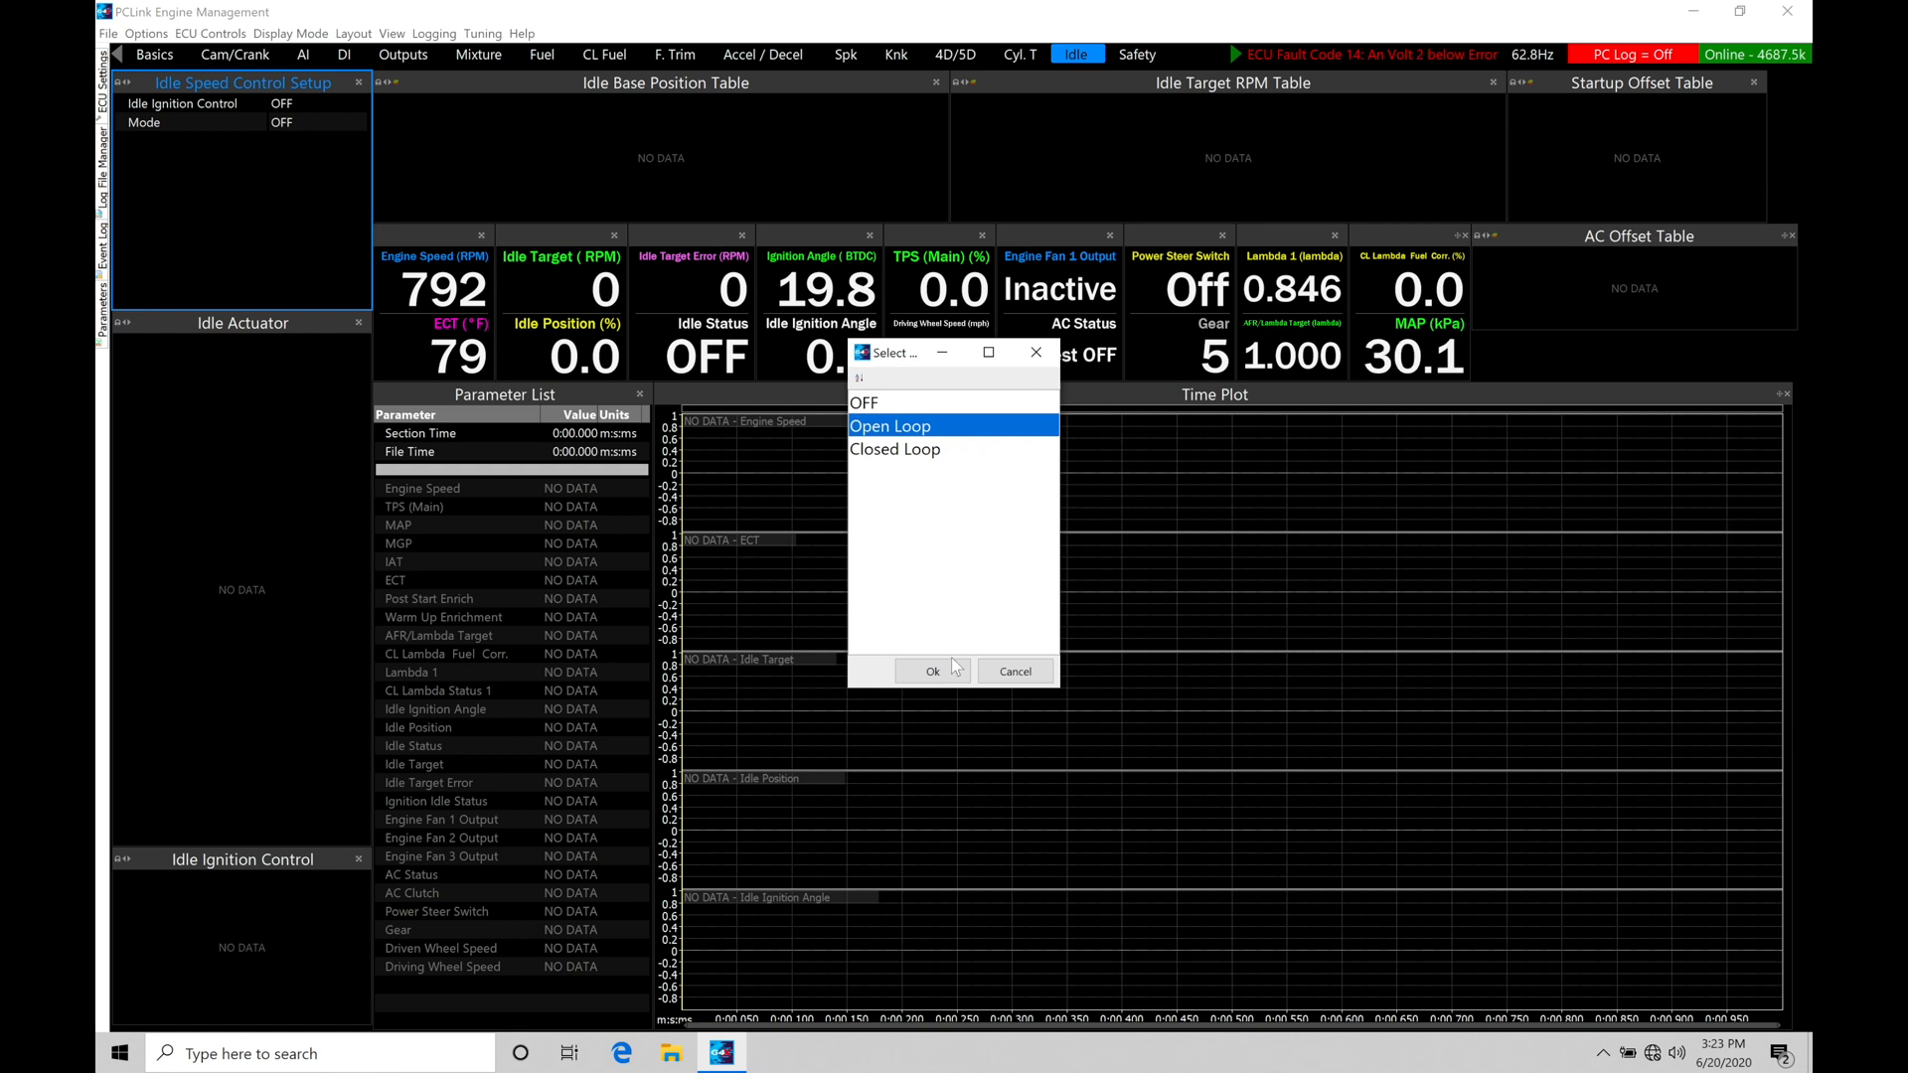
# Step: Confirm Open Loop idle mode, revealing base position, startup offset and AC offset tables
pyautogui.click(932, 671)
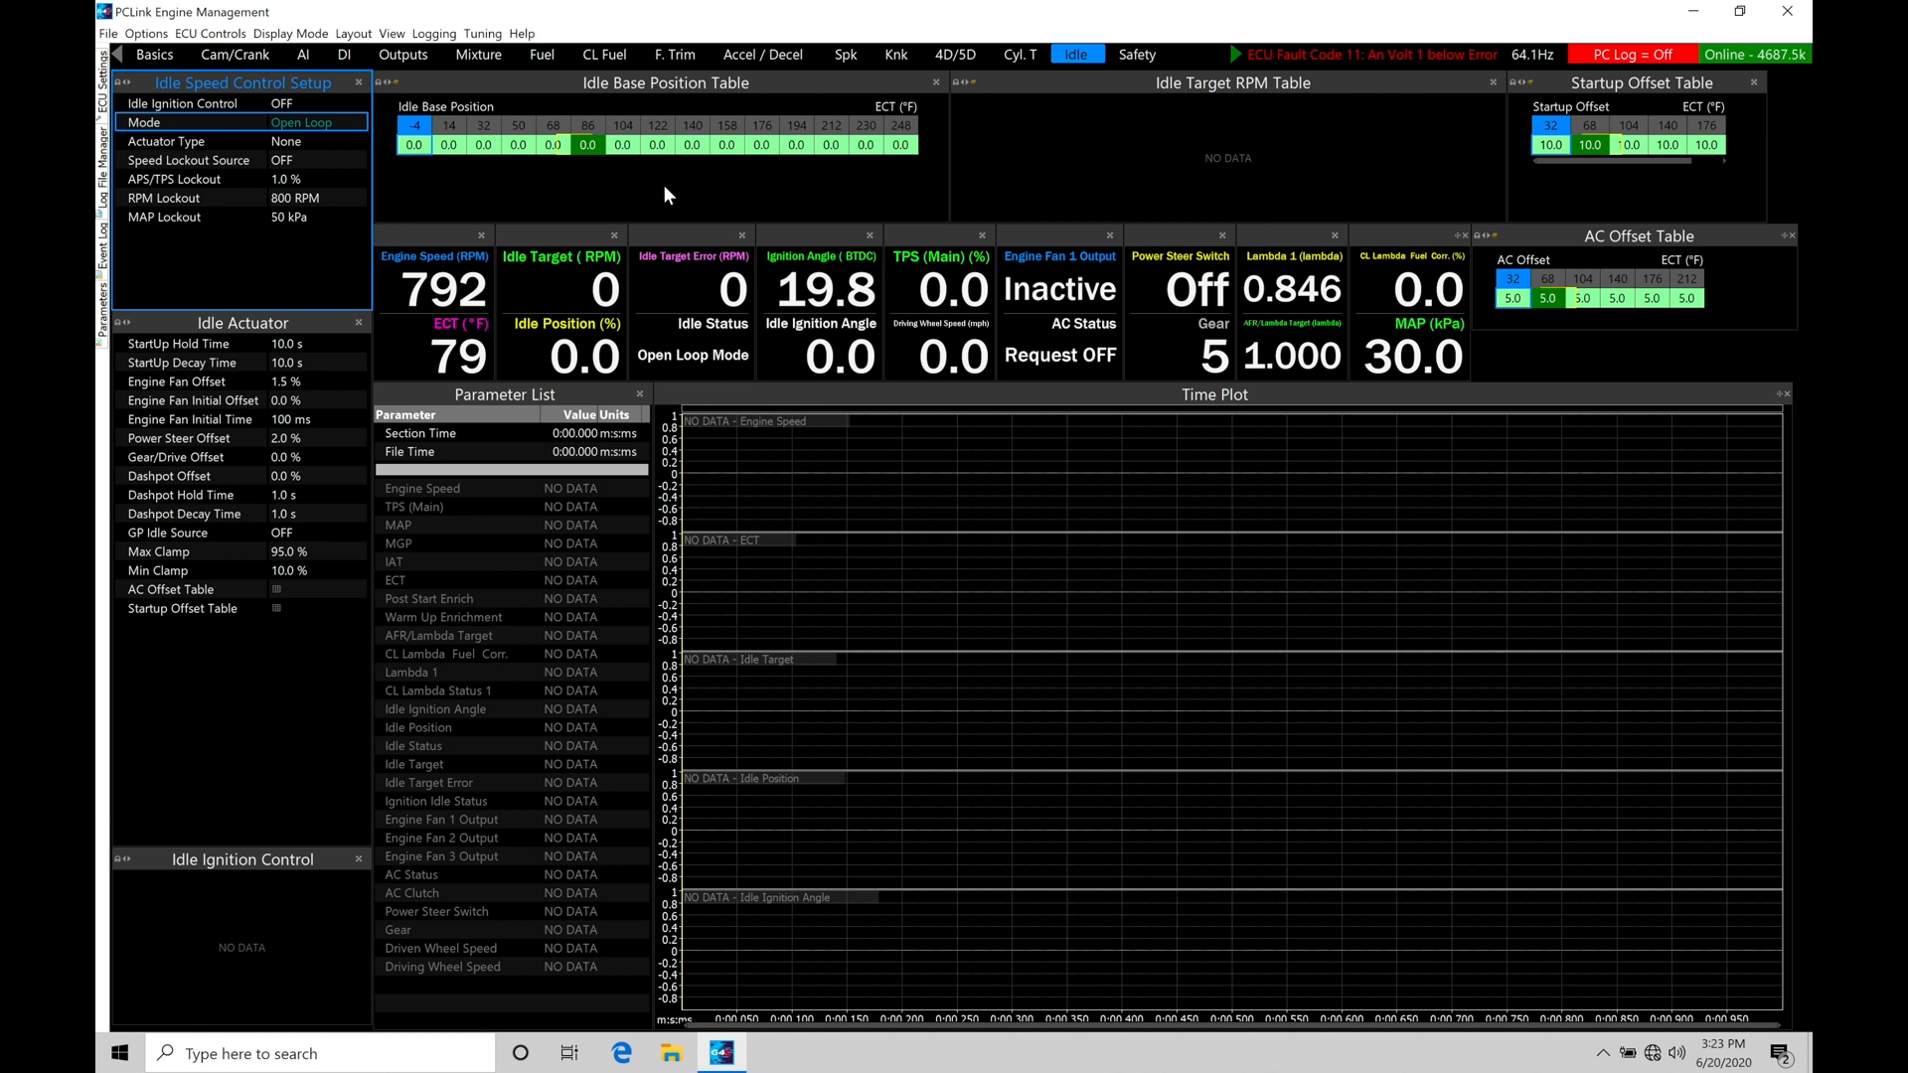
pyautogui.moveTo(503, 131)
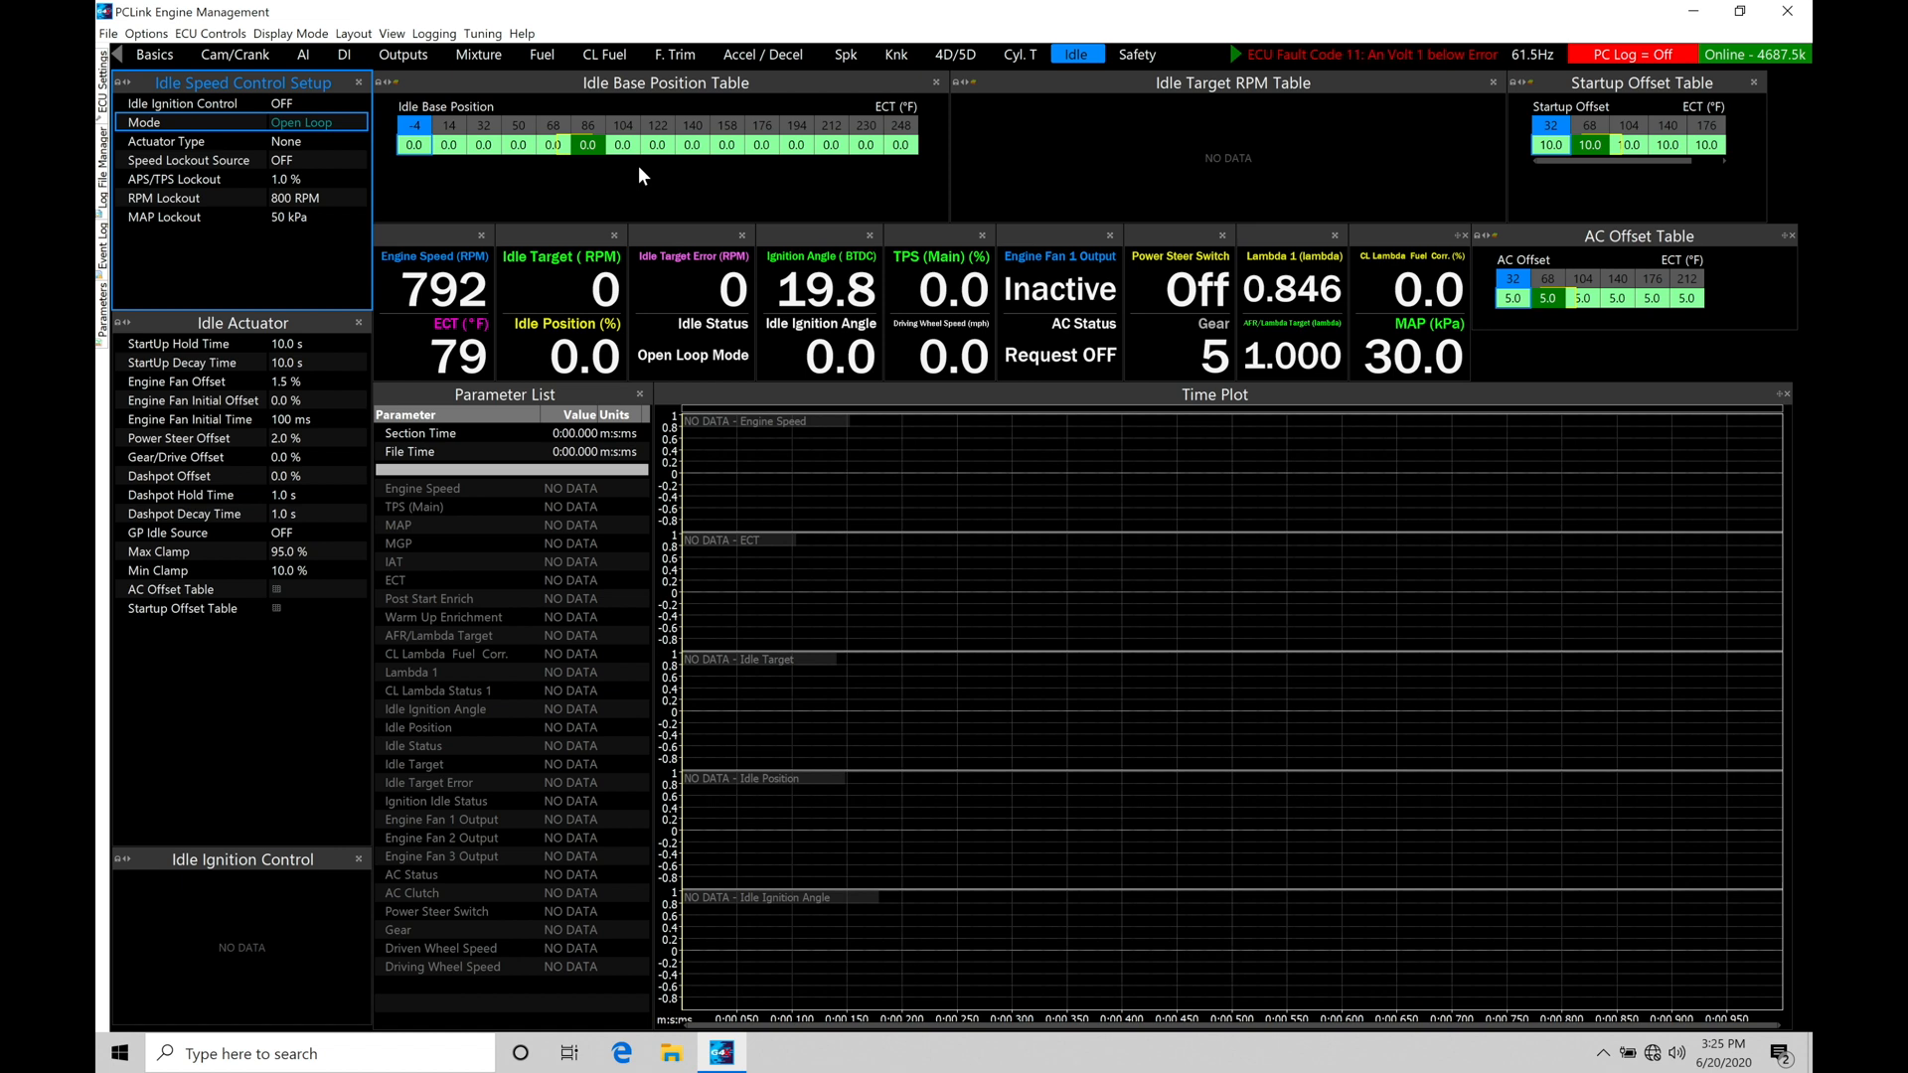
pyautogui.moveTo(530, 185)
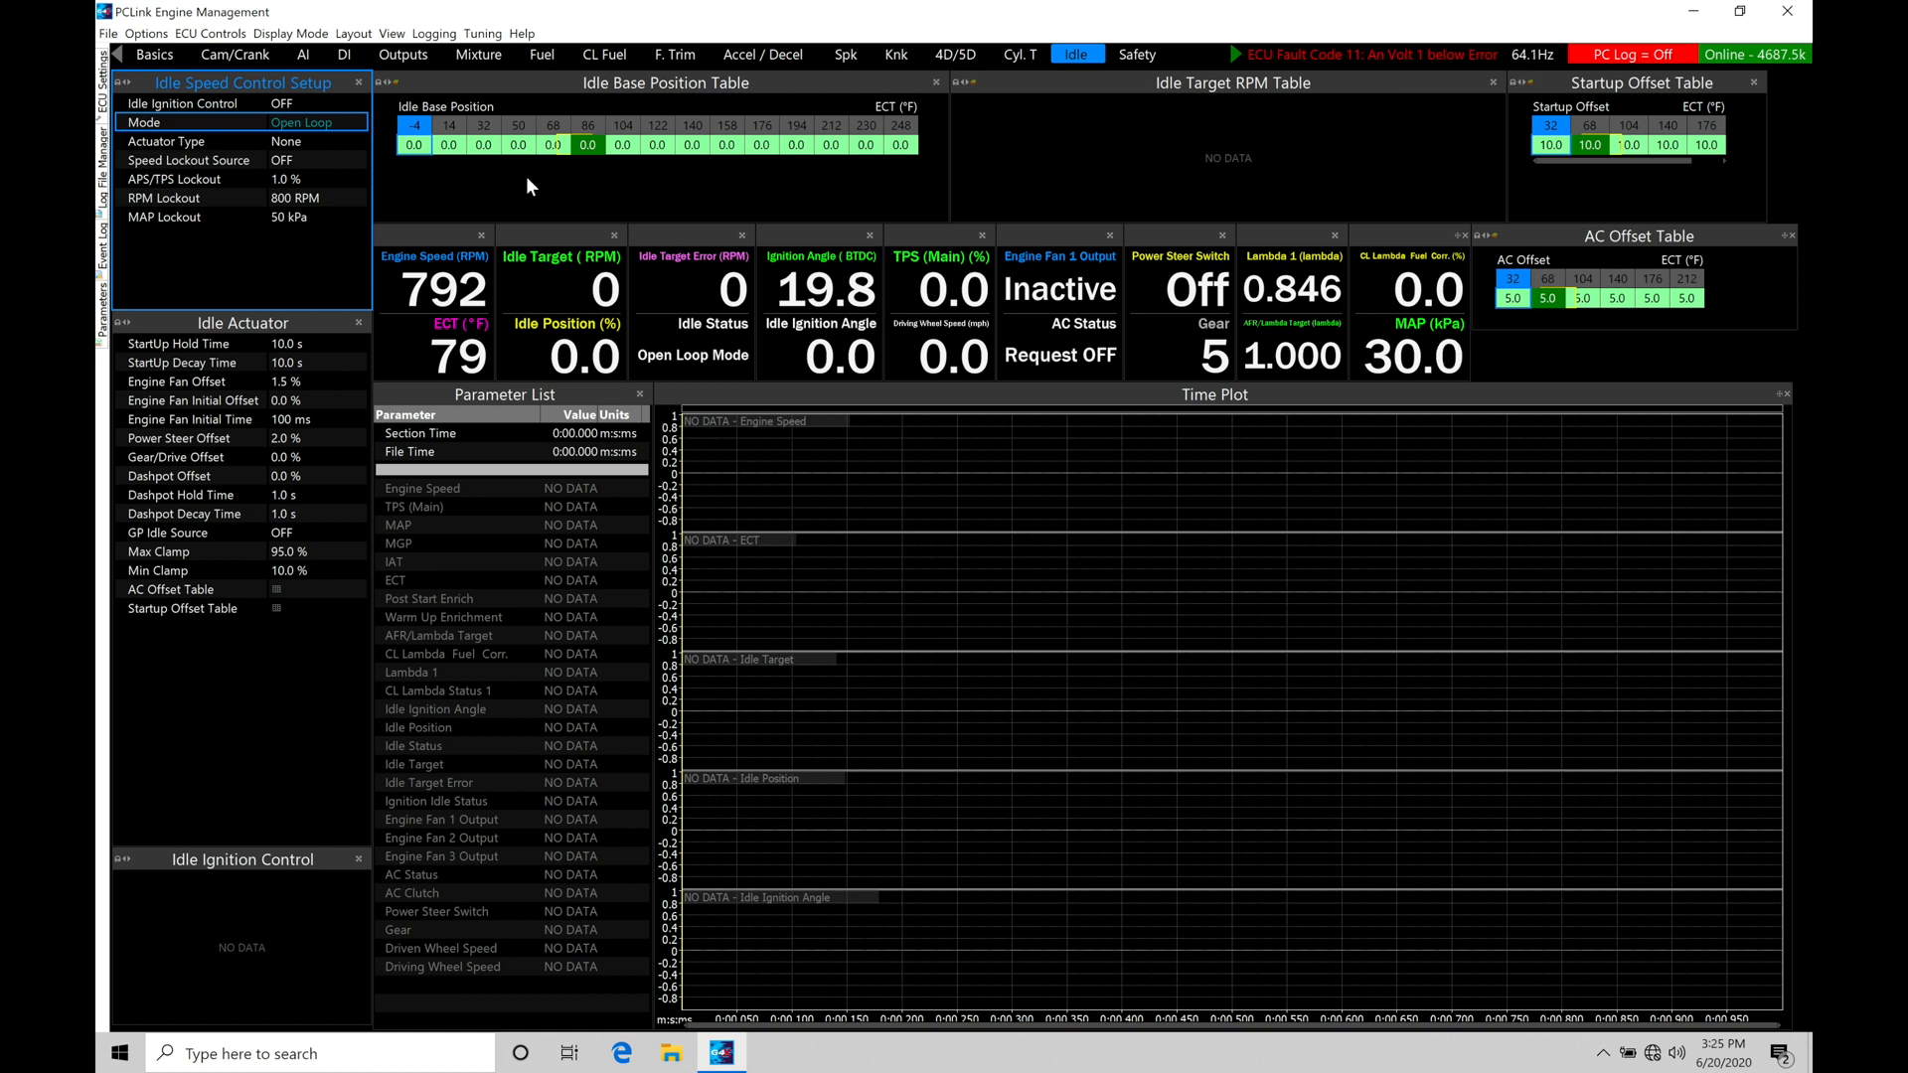
pyautogui.moveTo(426, 191)
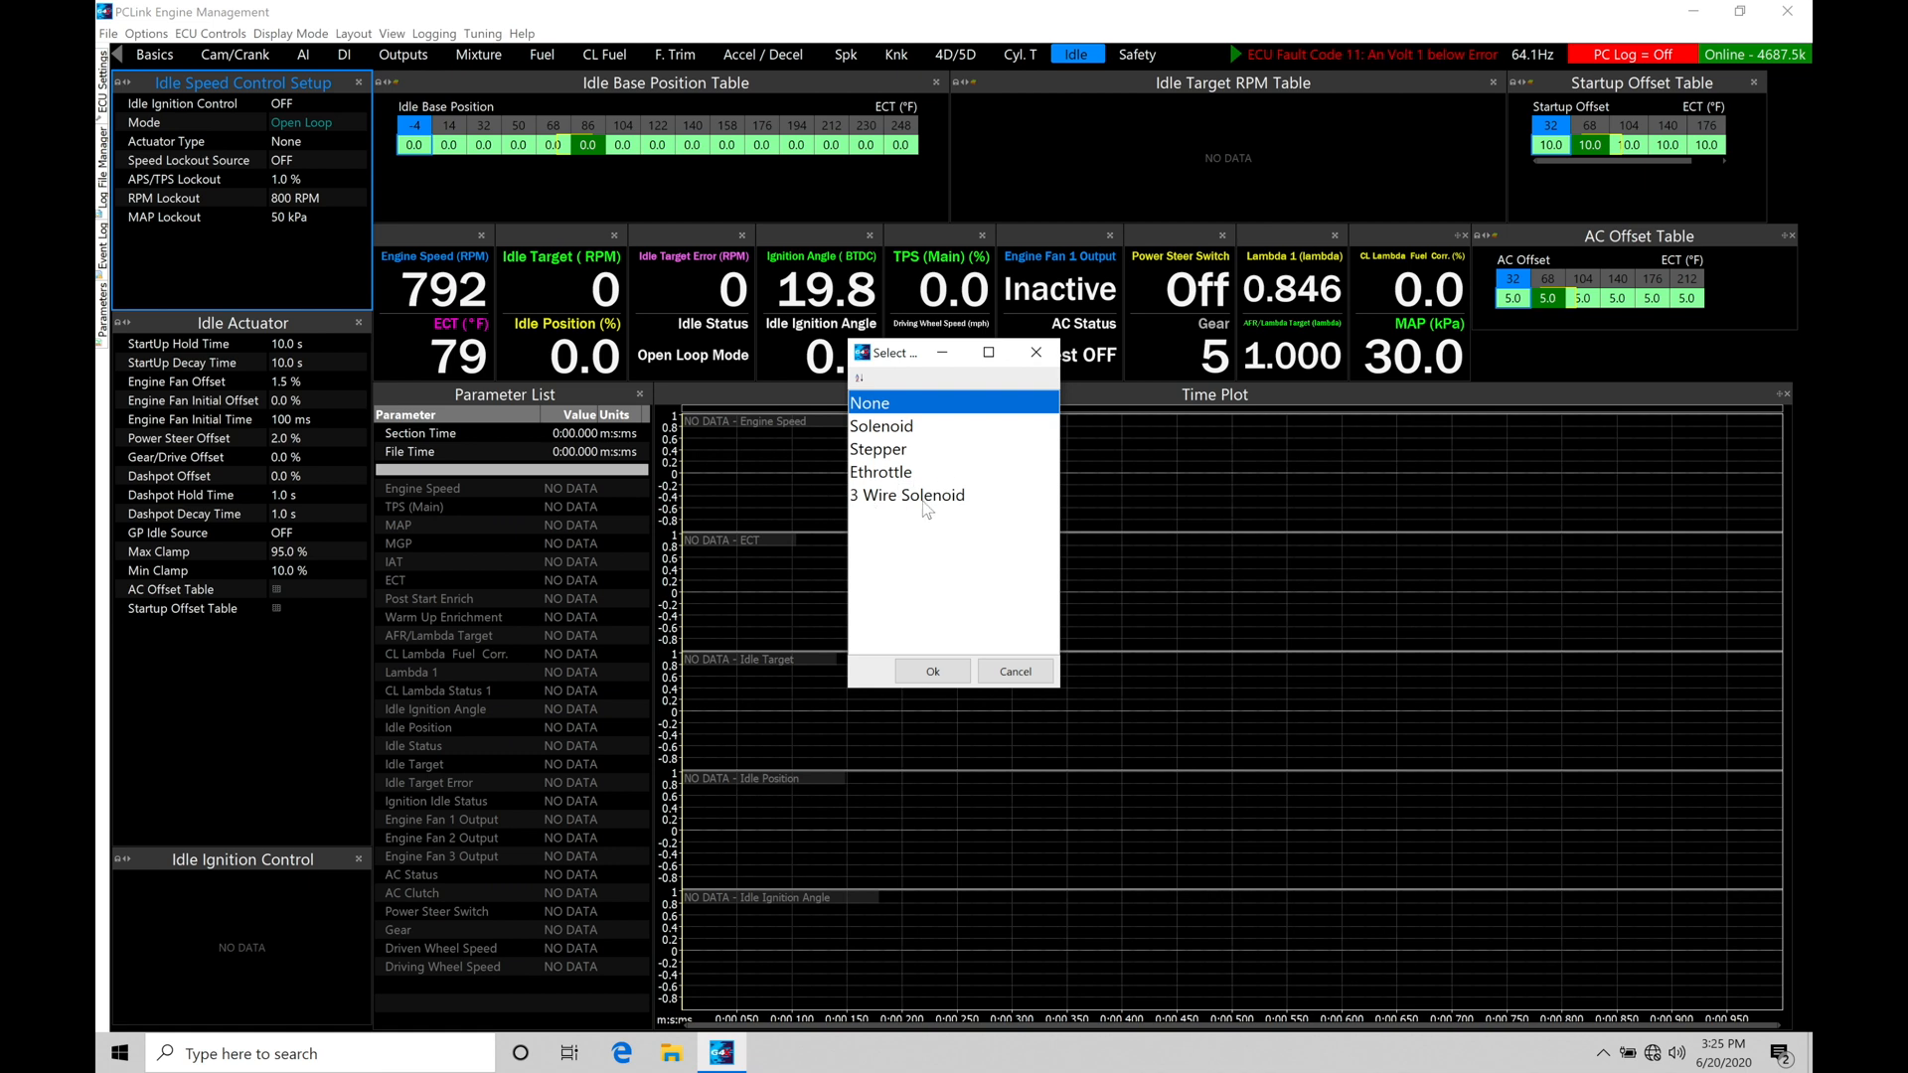
pyautogui.moveTo(922, 441)
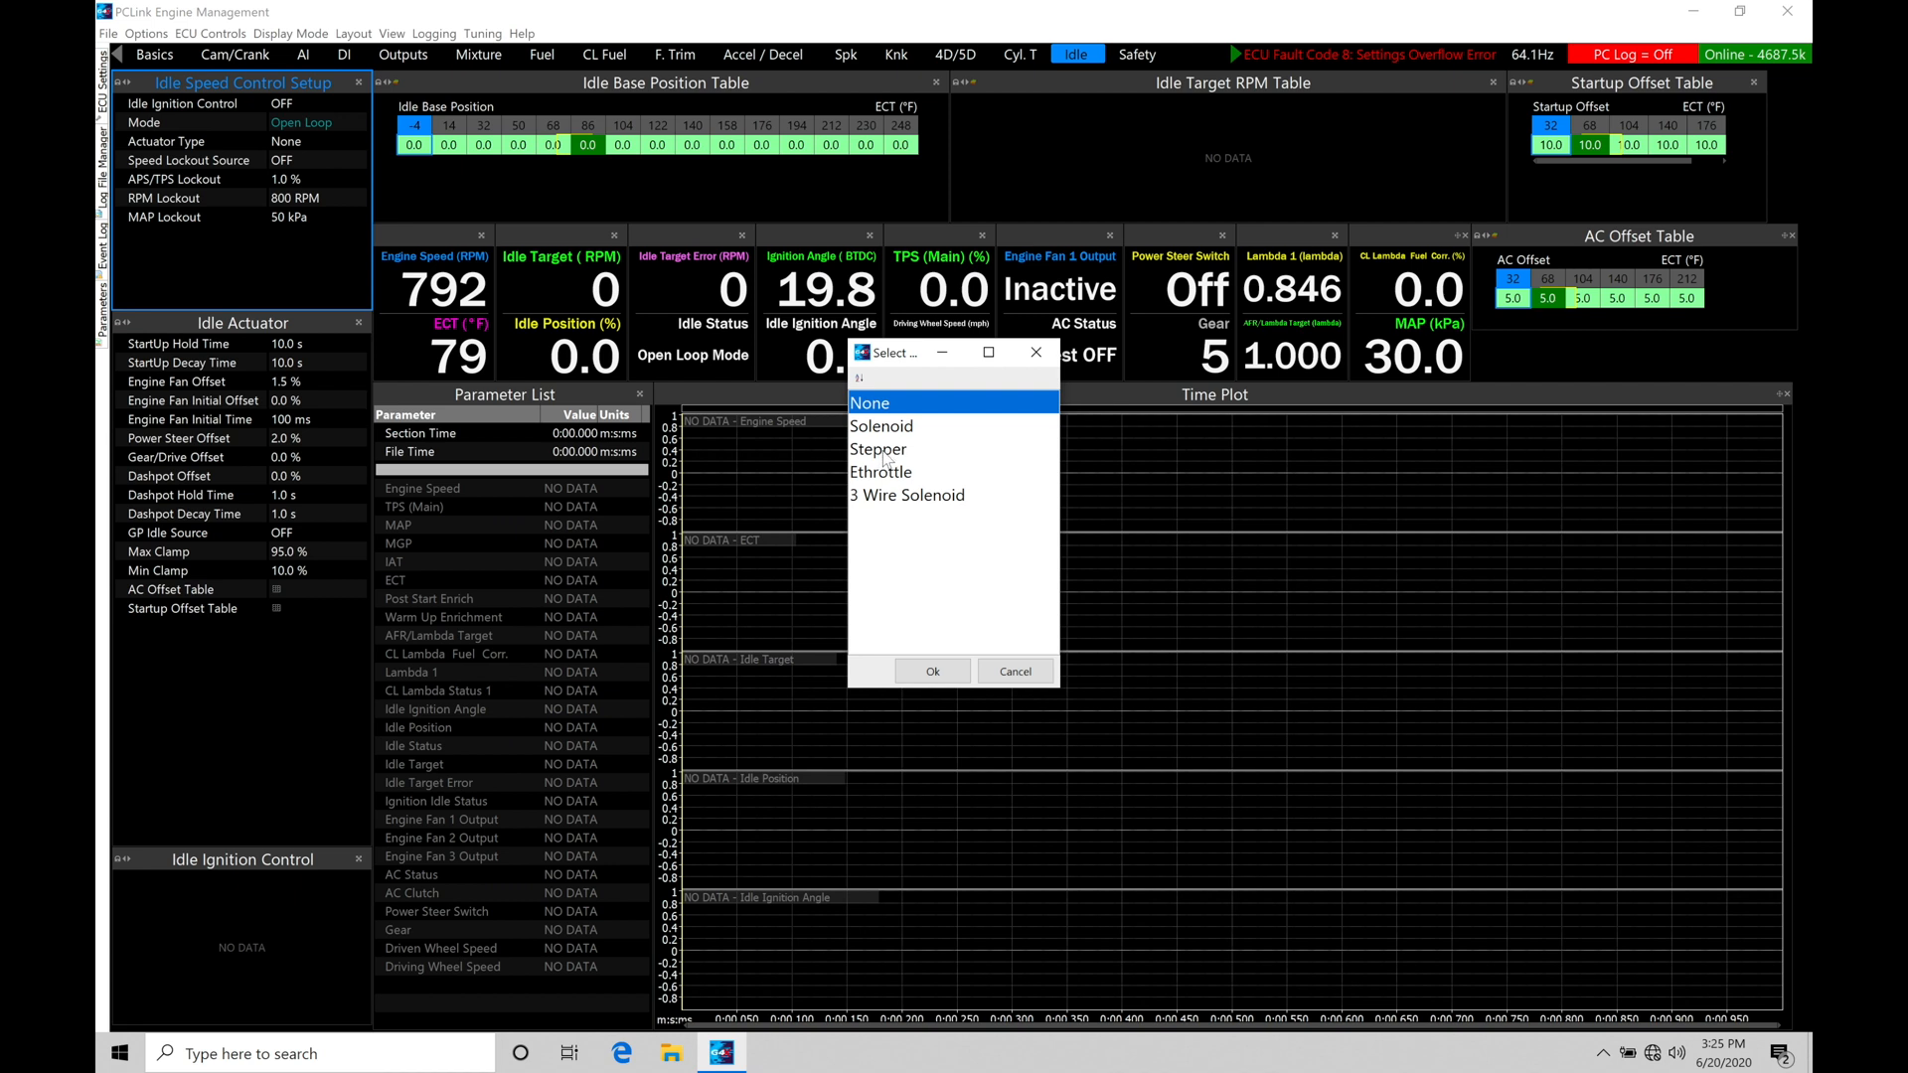
# Step: Set the idle actuator type to Solenoid, adding output and 200 Hz PWM frequency settings
pyautogui.click(906, 494)
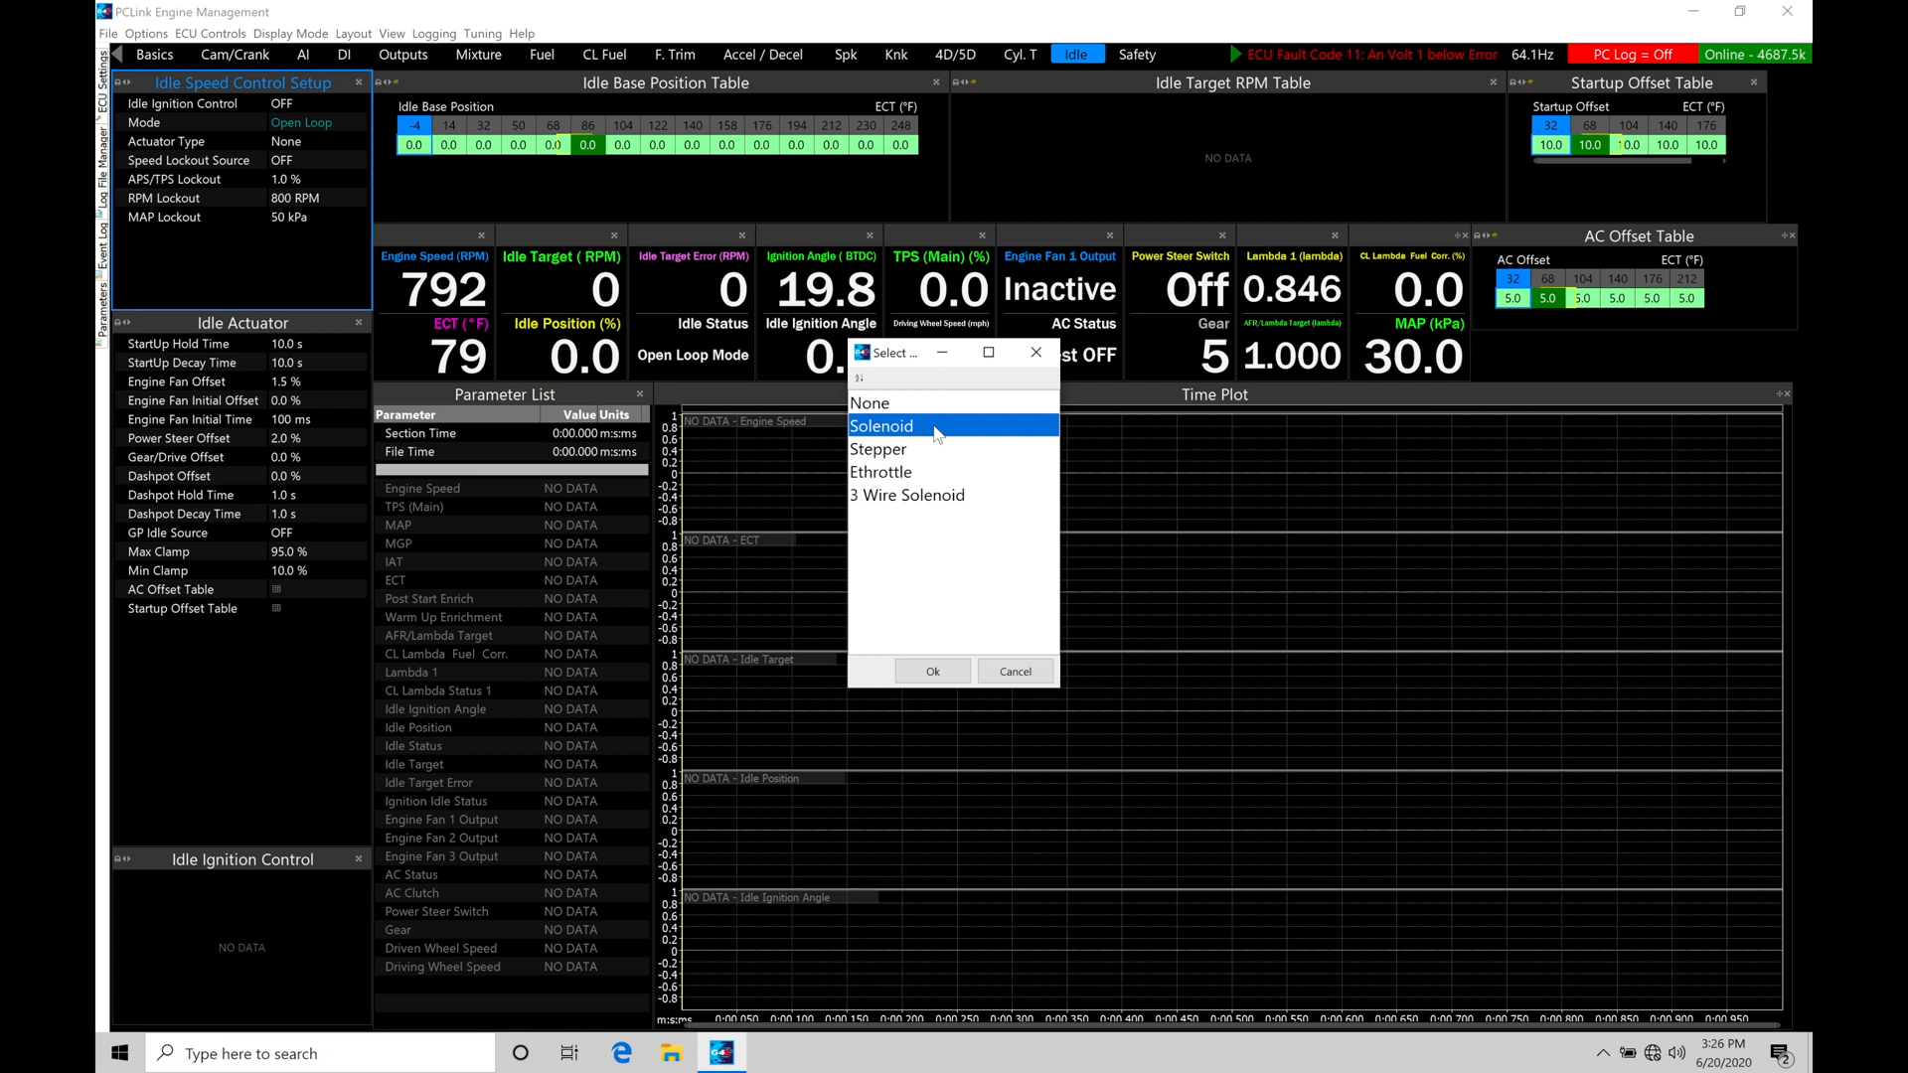
pyautogui.moveTo(938, 432)
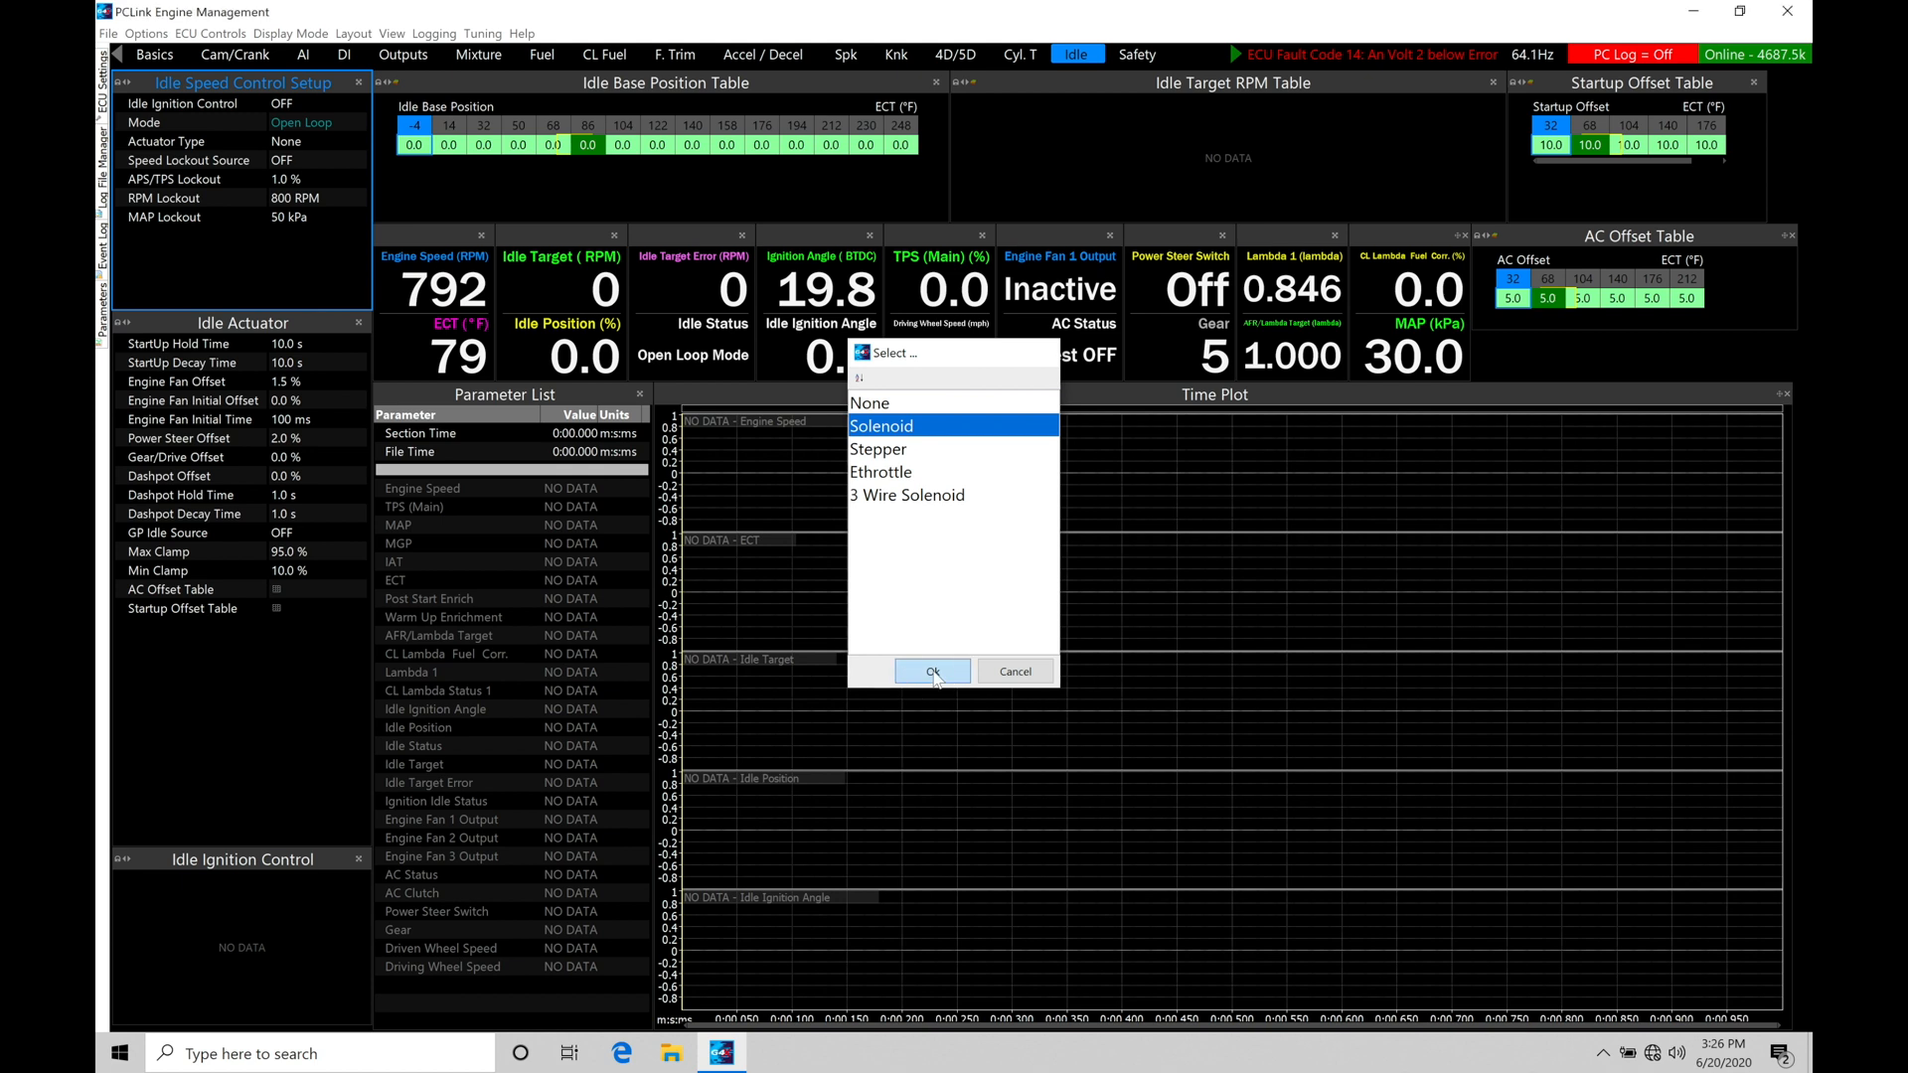
pyautogui.click(931, 671)
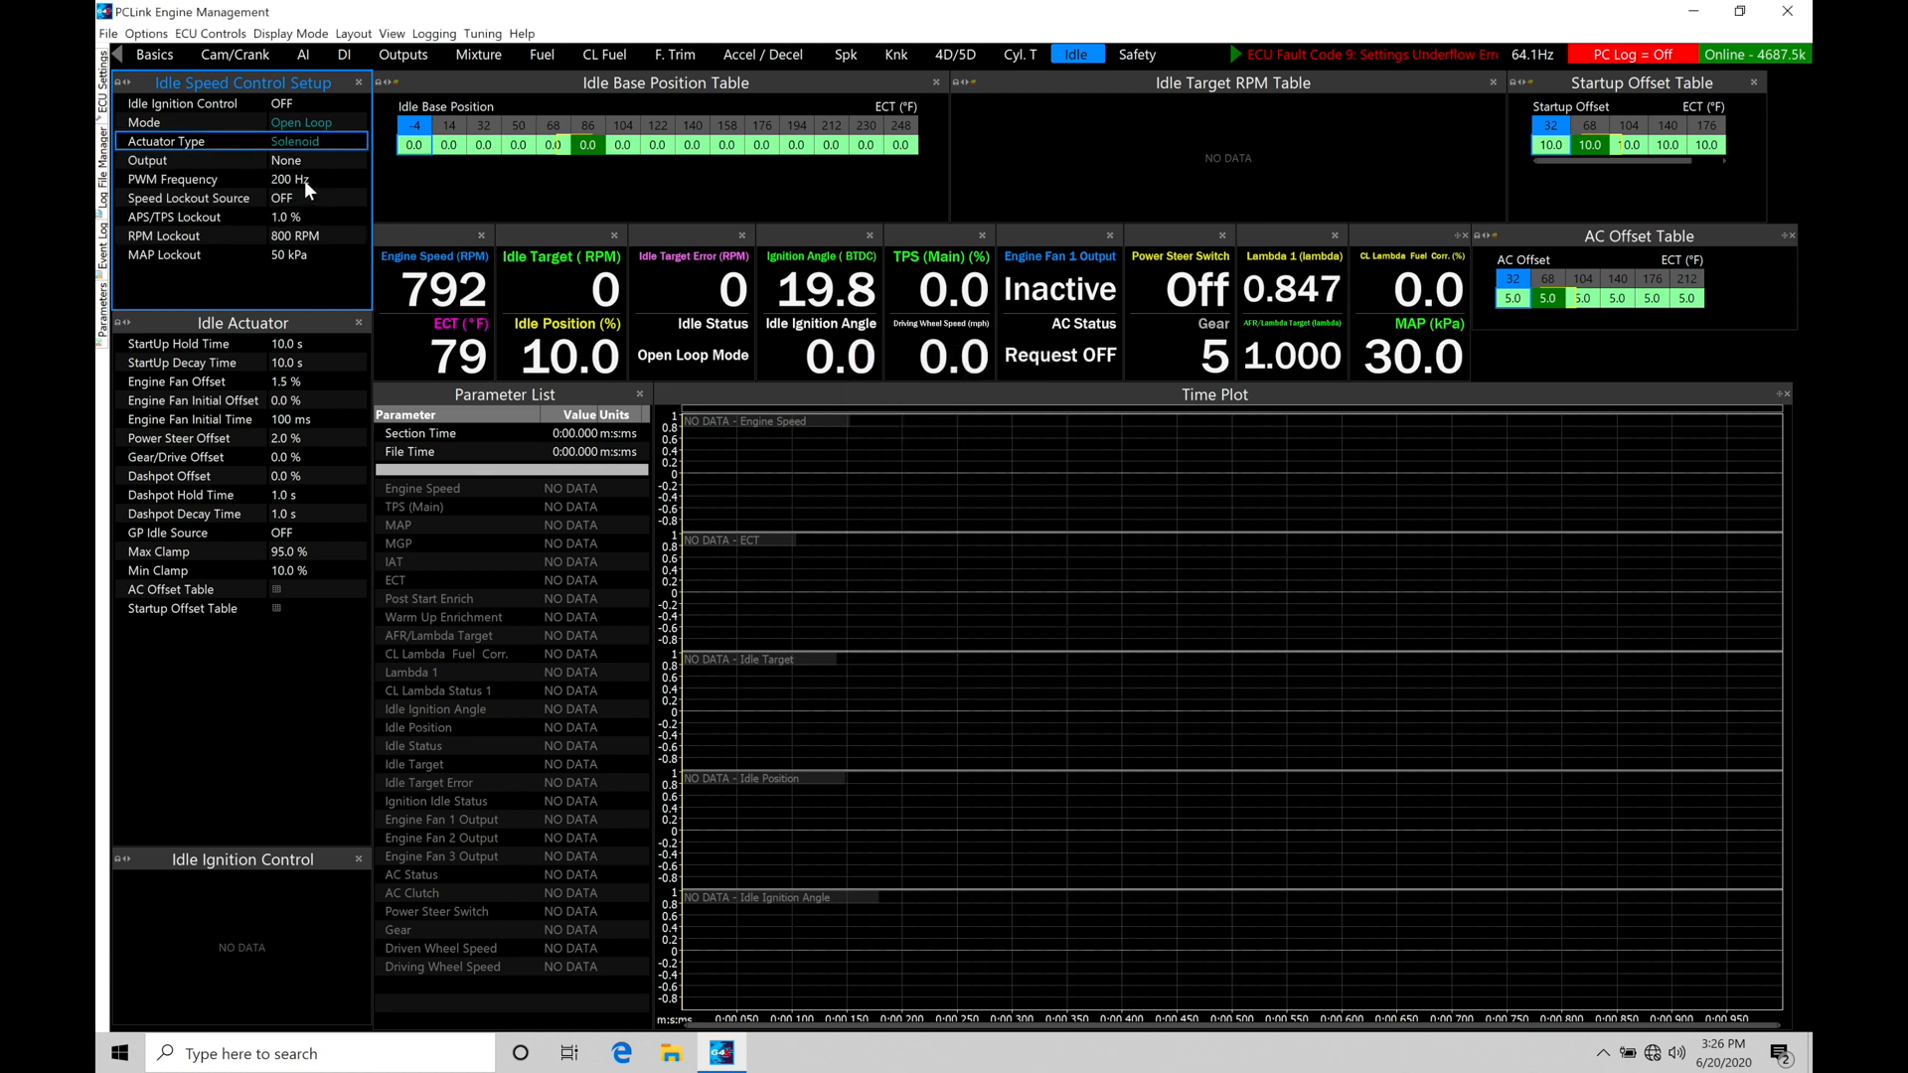
pyautogui.moveTo(313, 232)
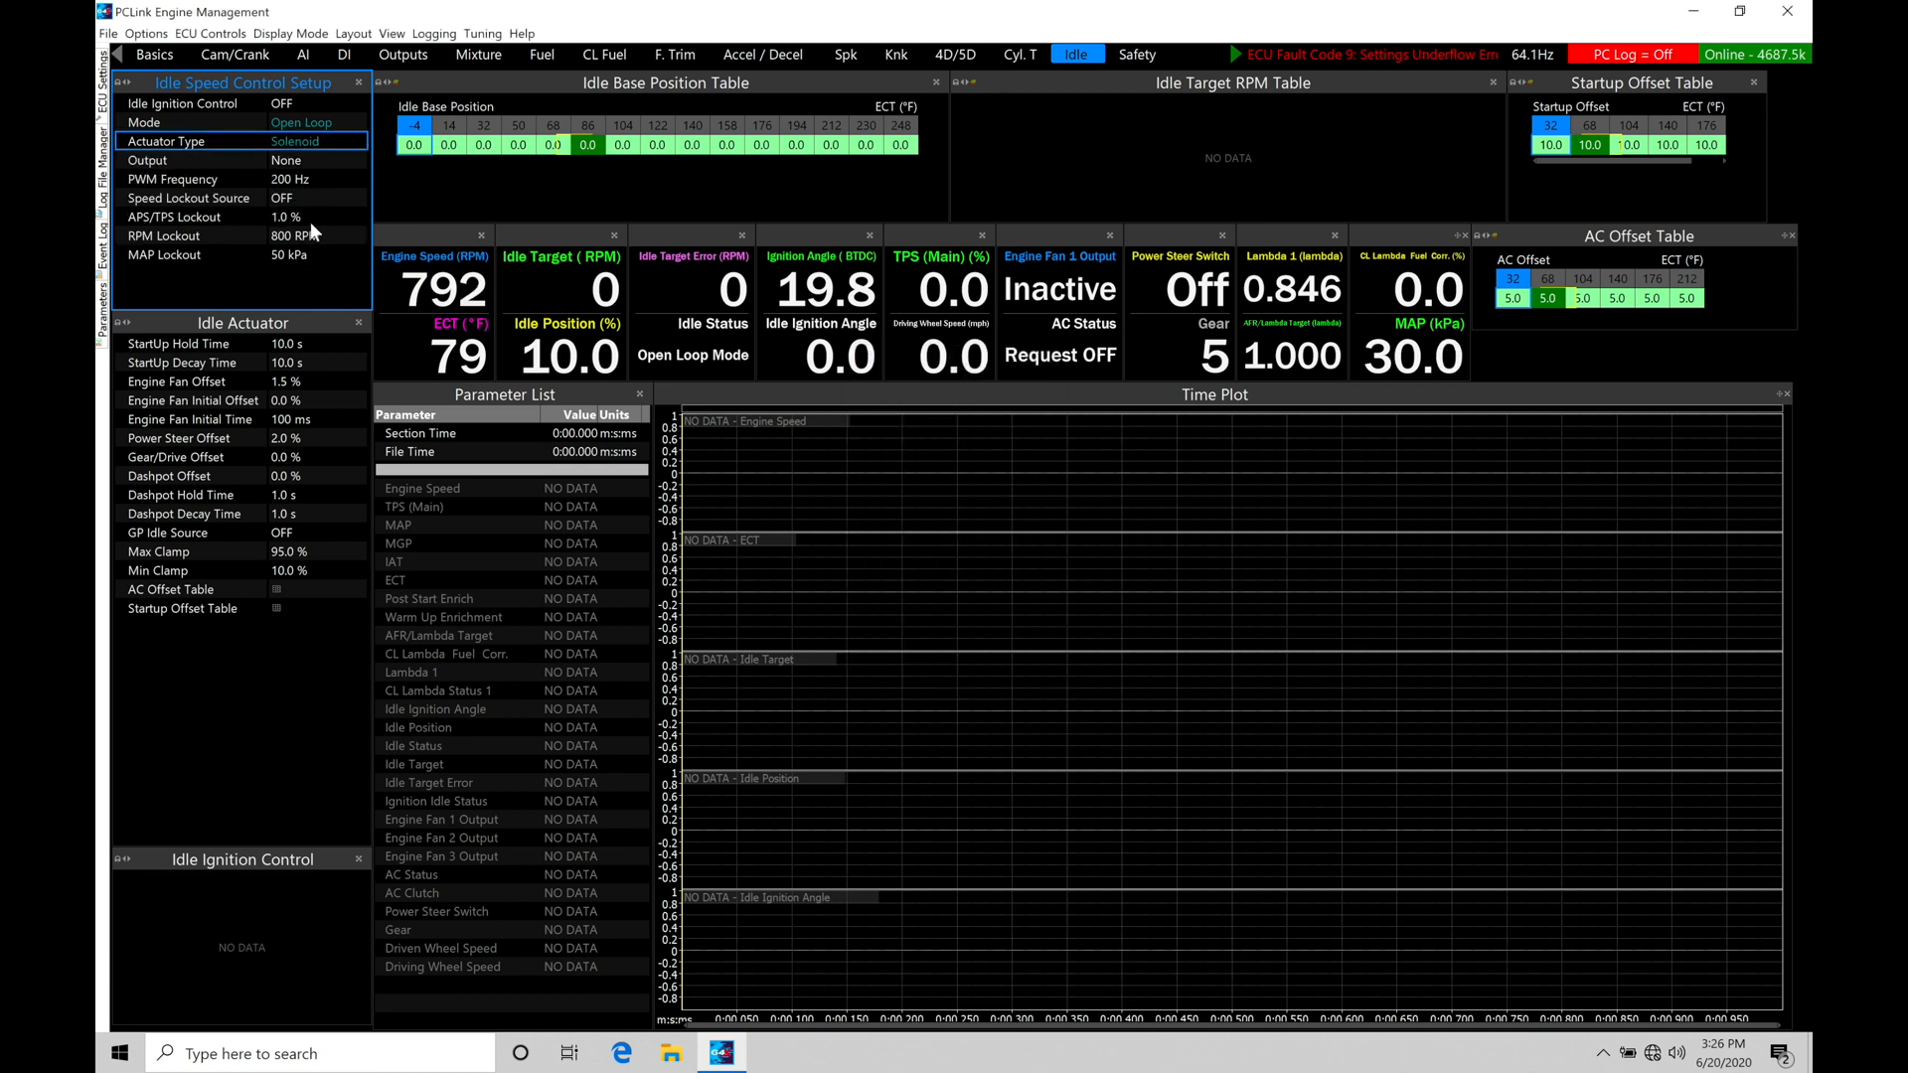